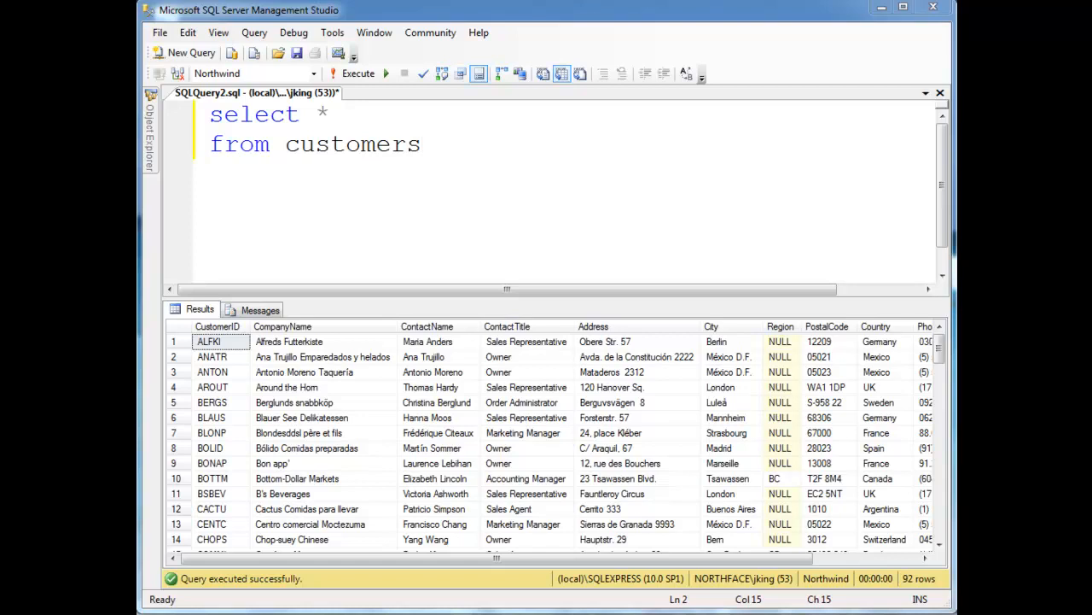
mouse_move(493, 369)
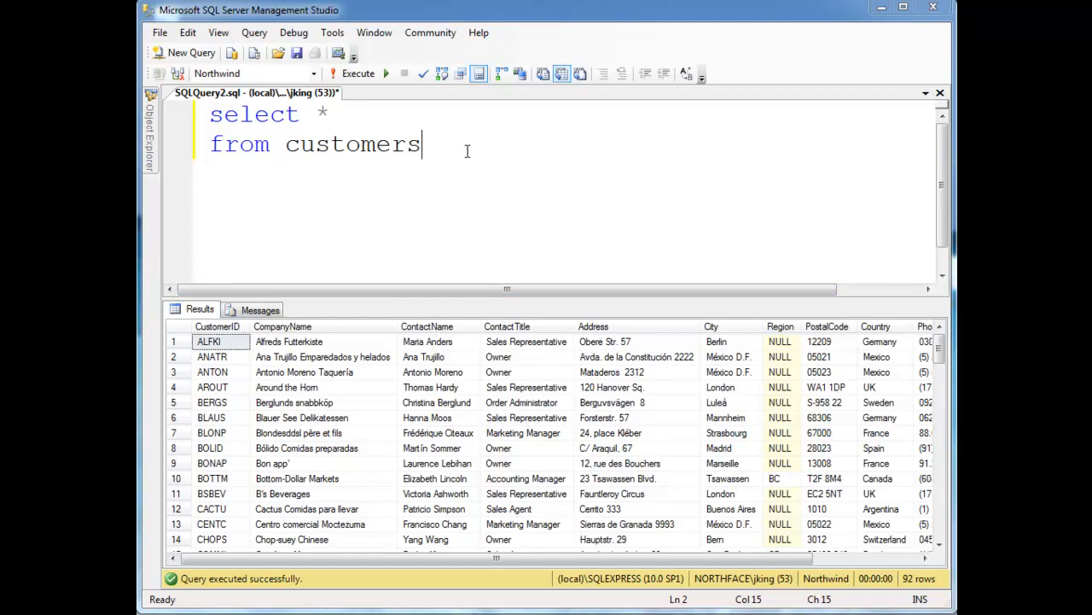
Draft below the select: update Customers set CompanyName = 'Neumont', ContactName = 'Jamie'
click(331, 113)
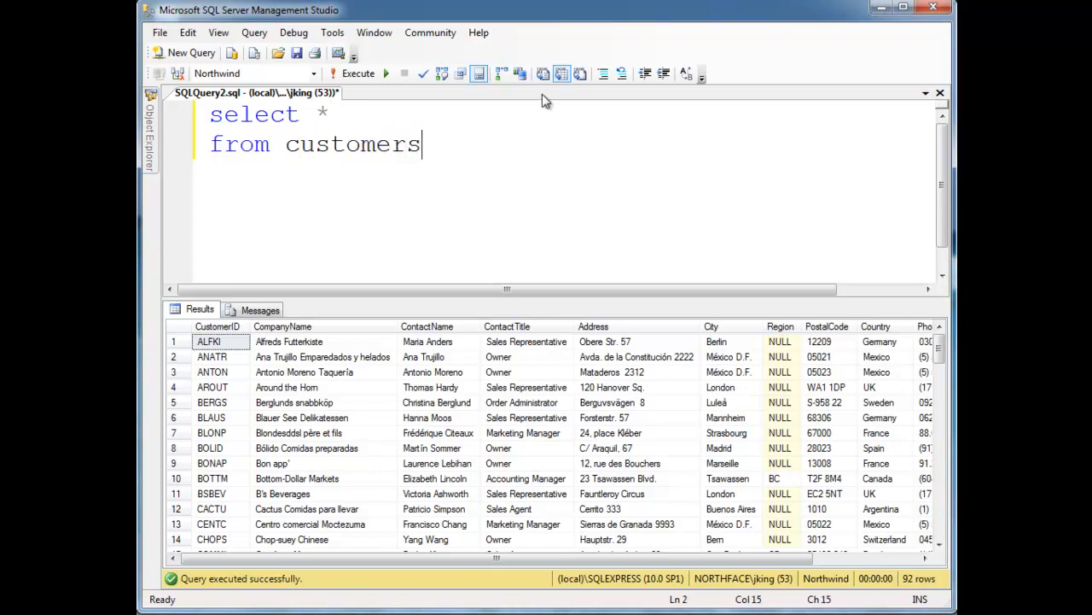
text(update customers)
text(set)
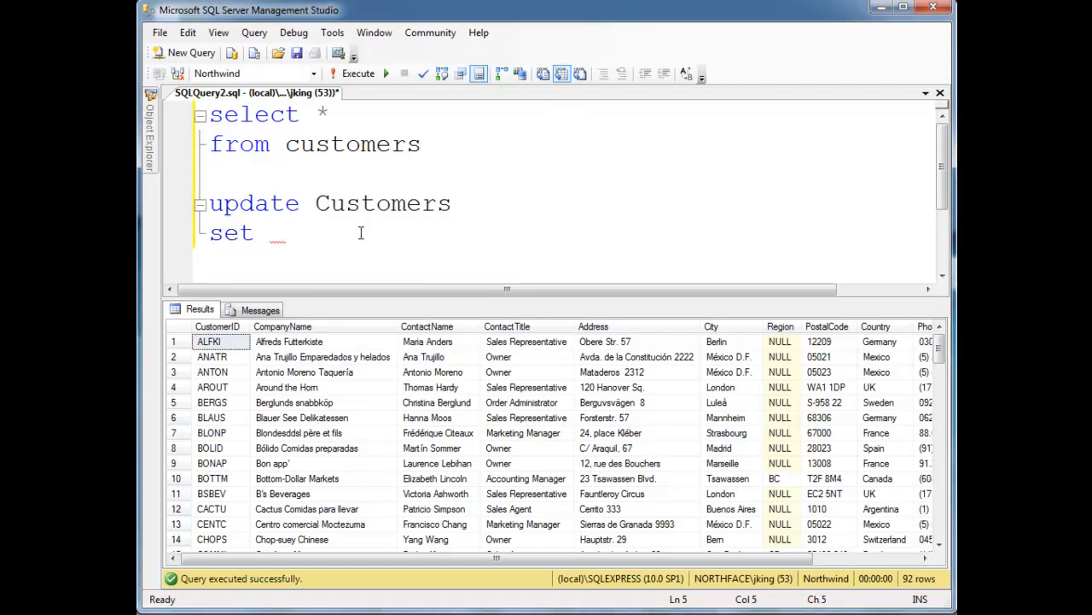
text(companyName =)
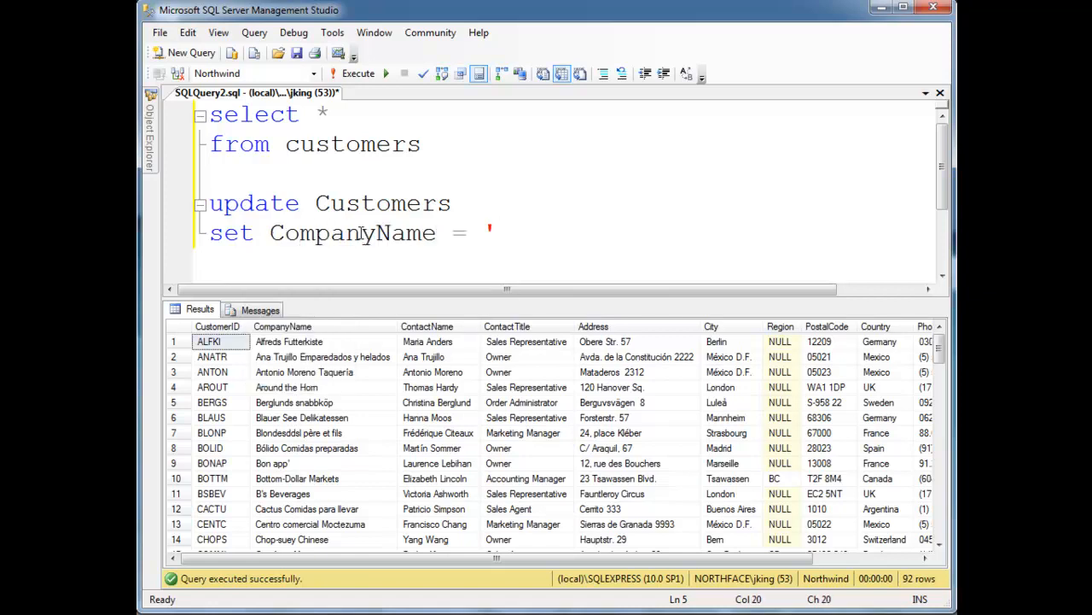
text('Neumont'.,)
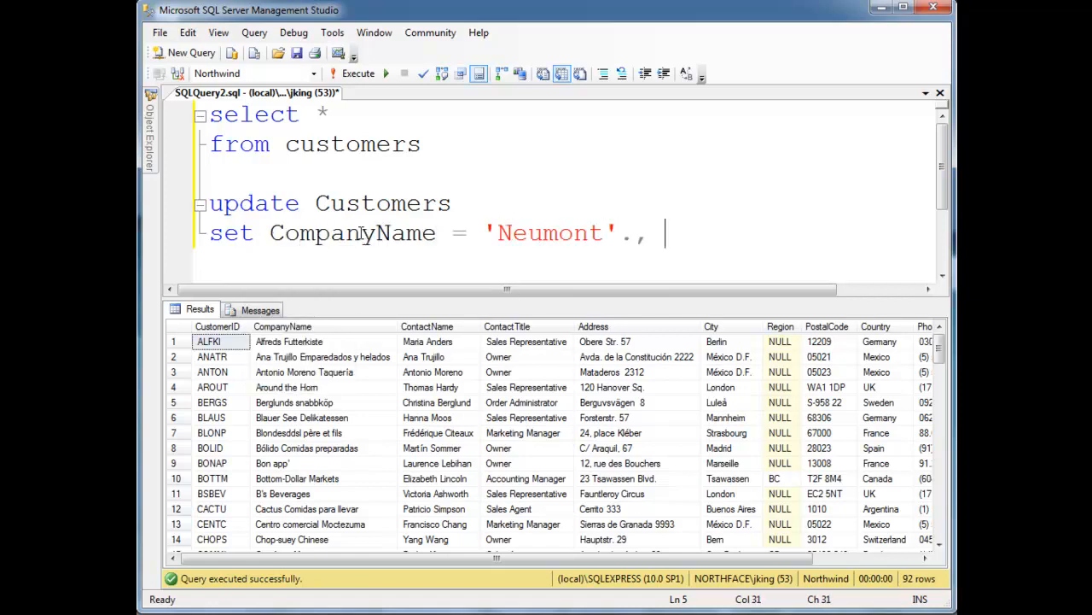
key(BackSpace)
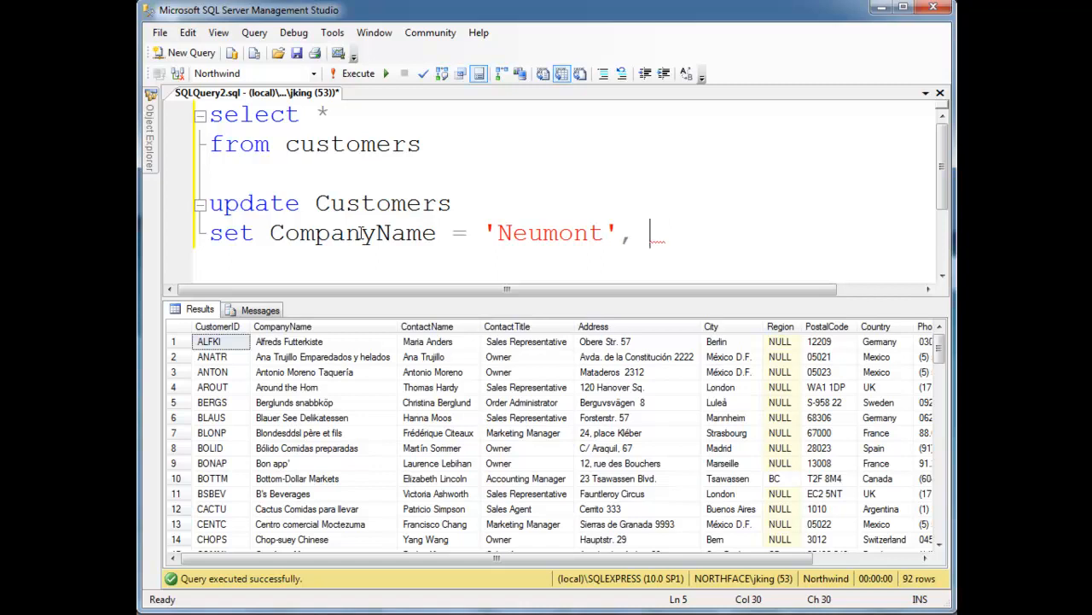
text(ContactName =)
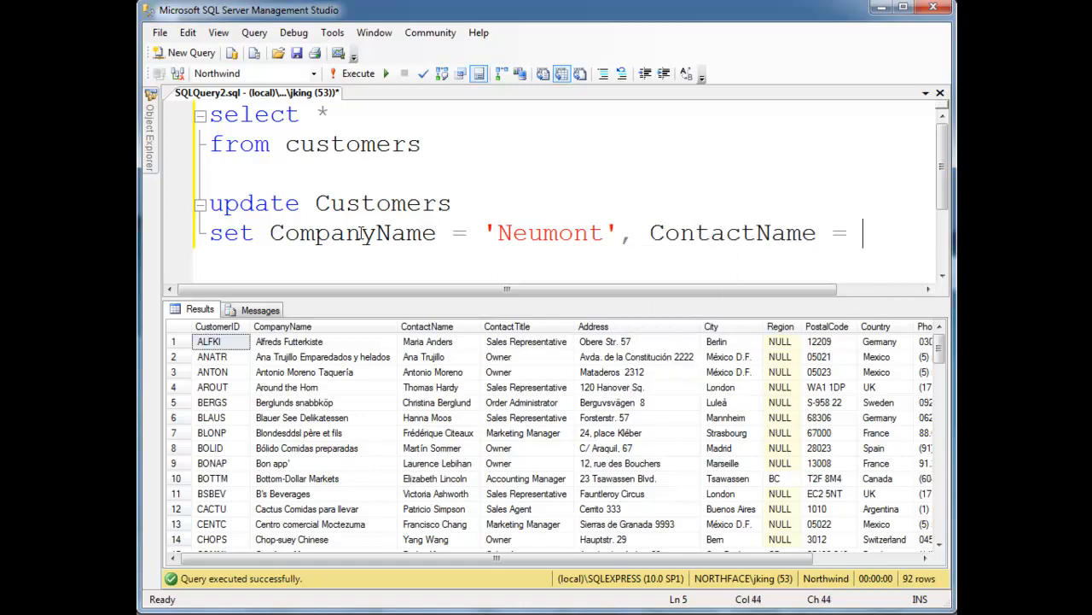
text('Jamie')
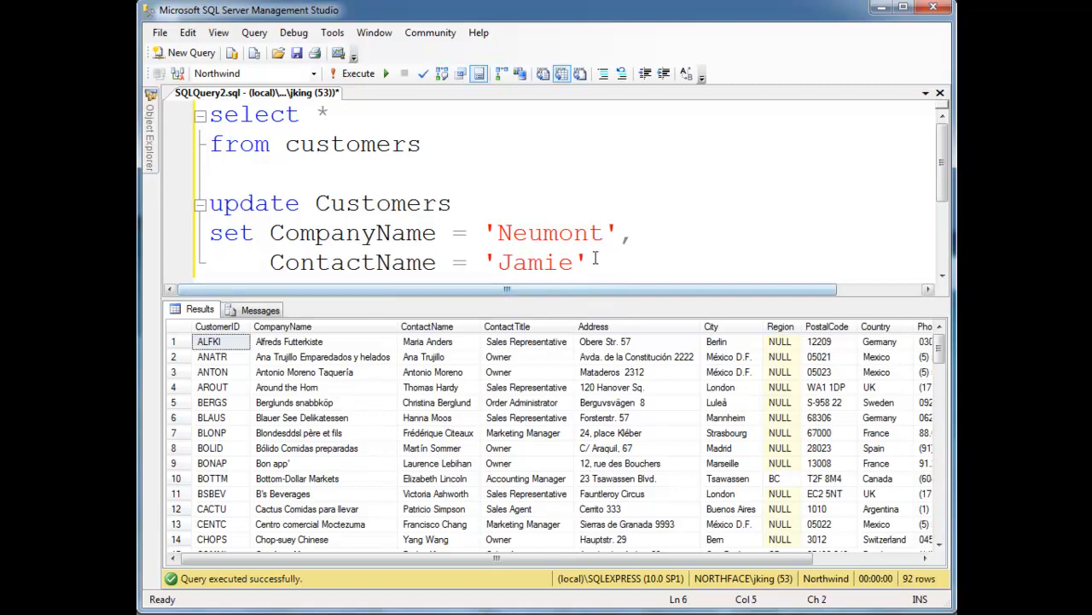
mouse_move(382, 203)
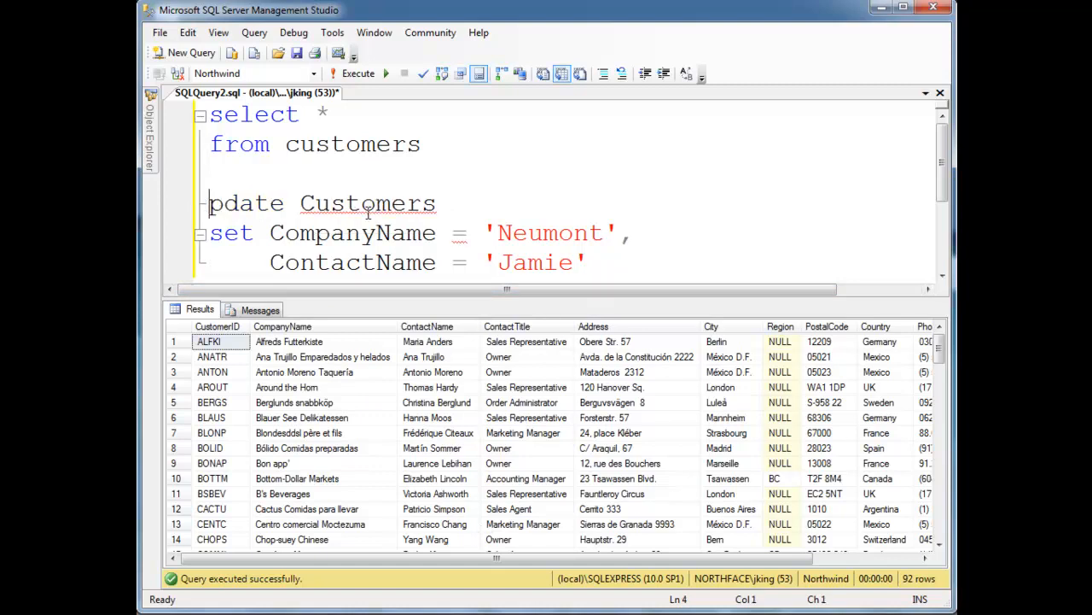
Add the WHERE clause restricting the update to customerid = 'blaus'
double_click(246, 203)
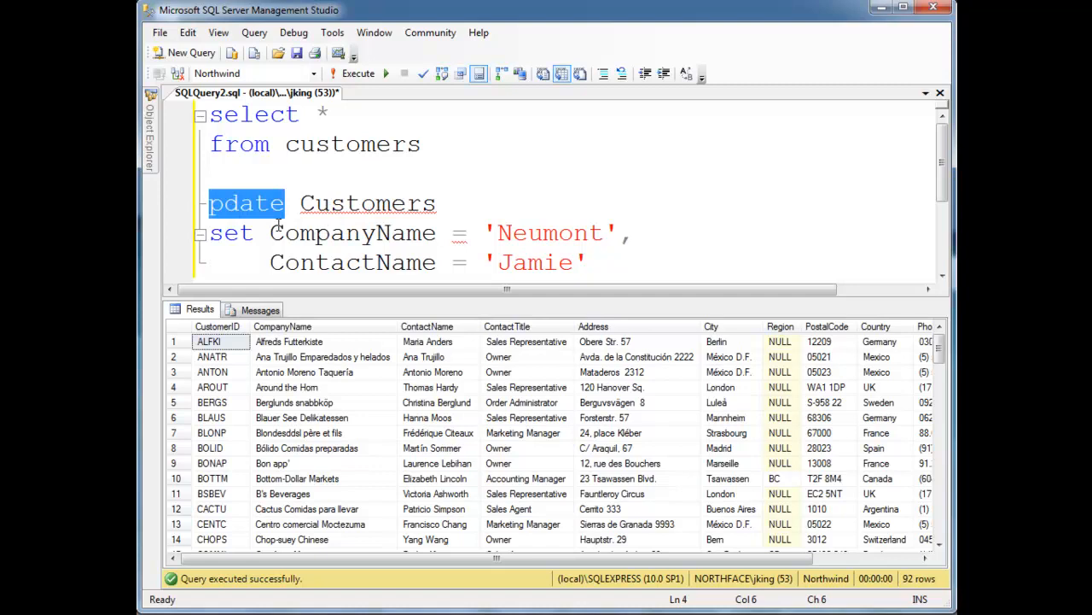
click(629, 263)
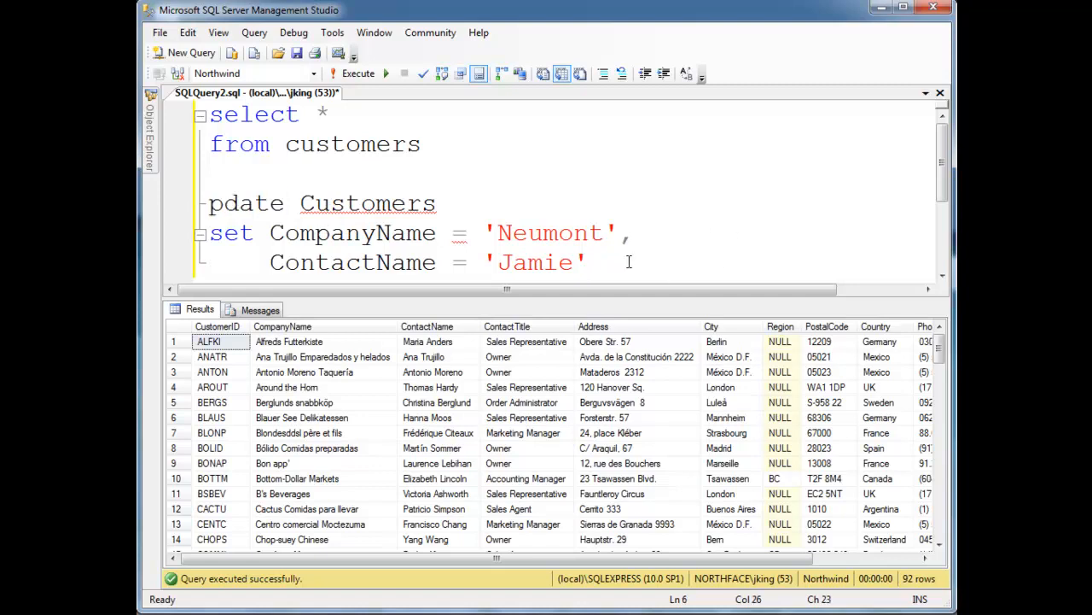
text(wh)
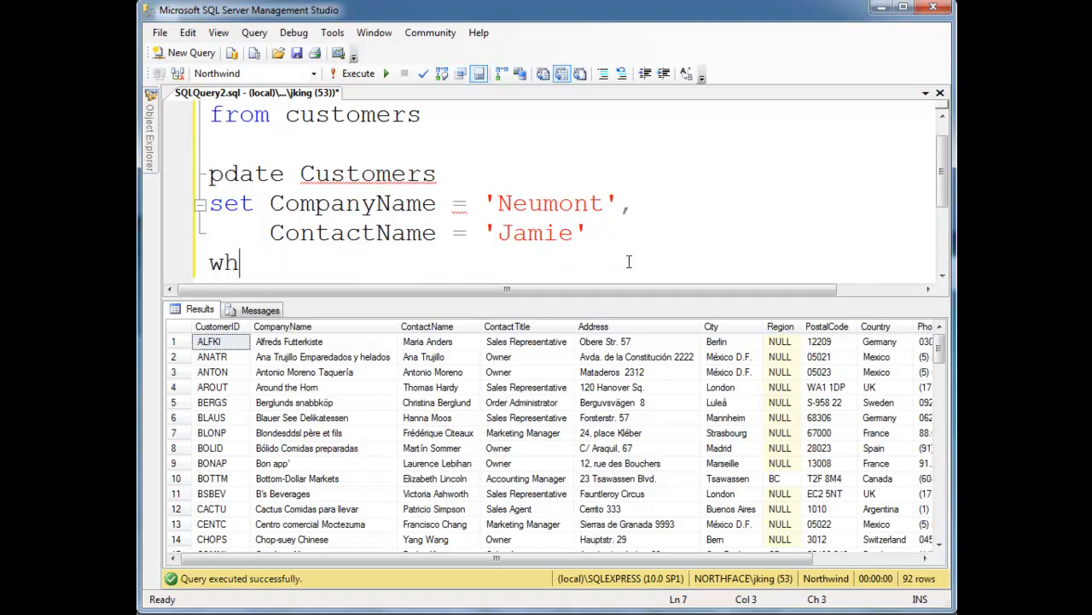
text(ere)
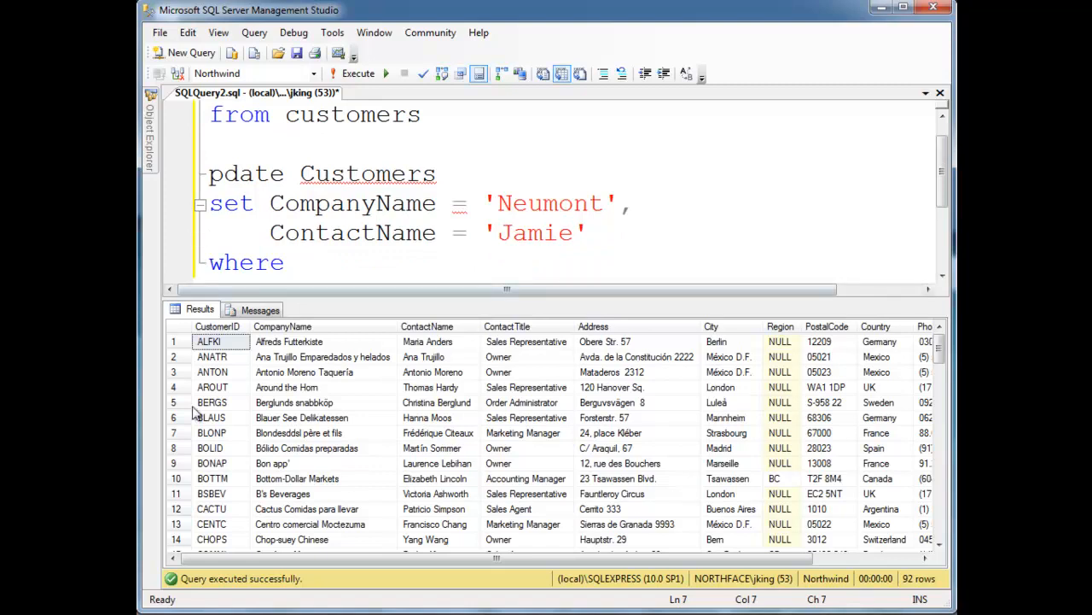
mouse_move(365, 401)
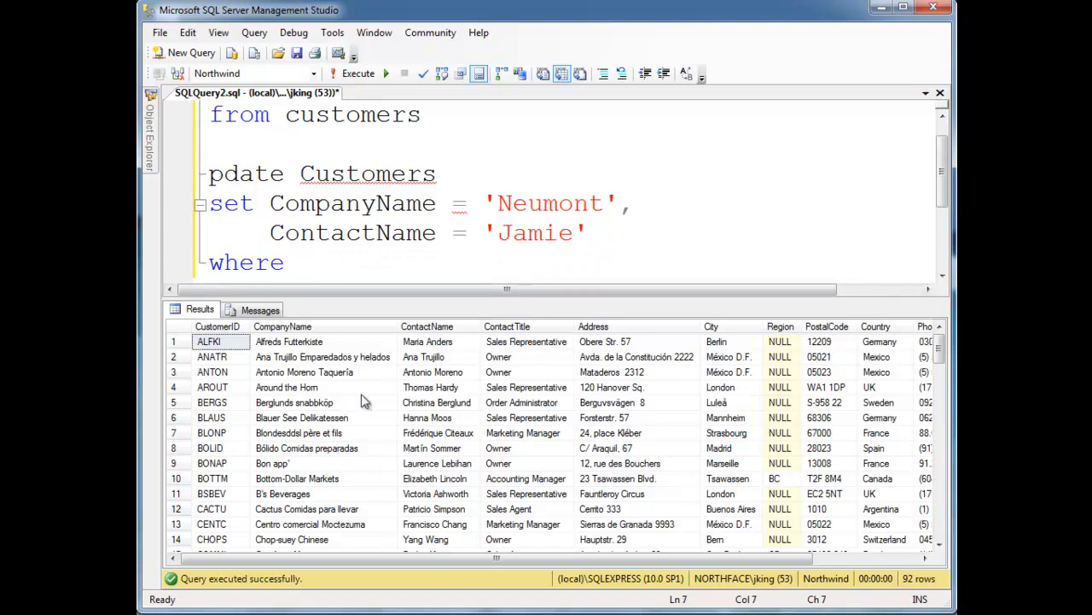
text(c)
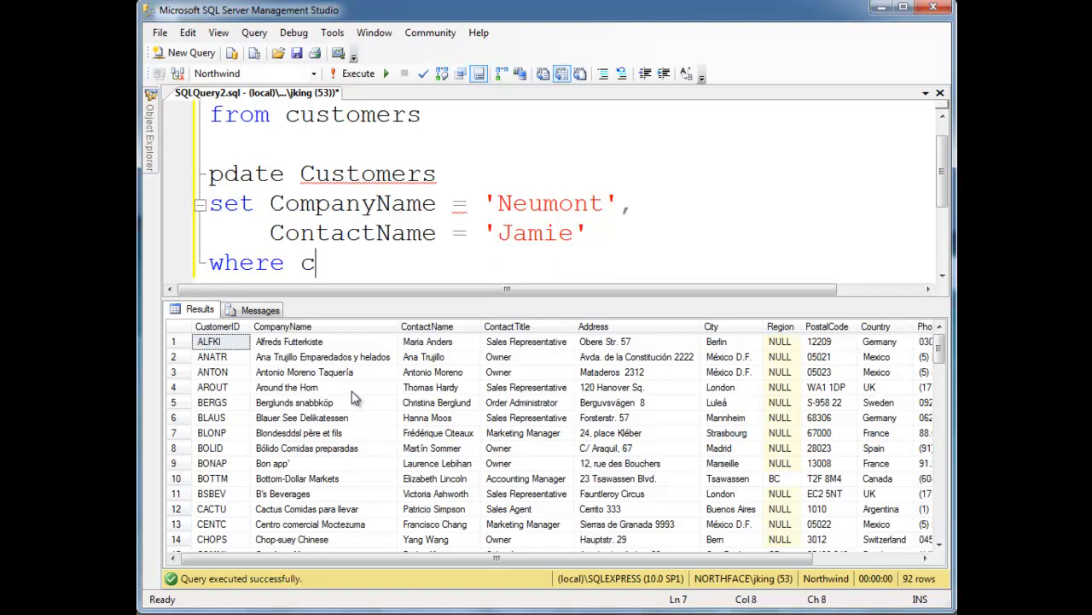
text(ustomerid = ')
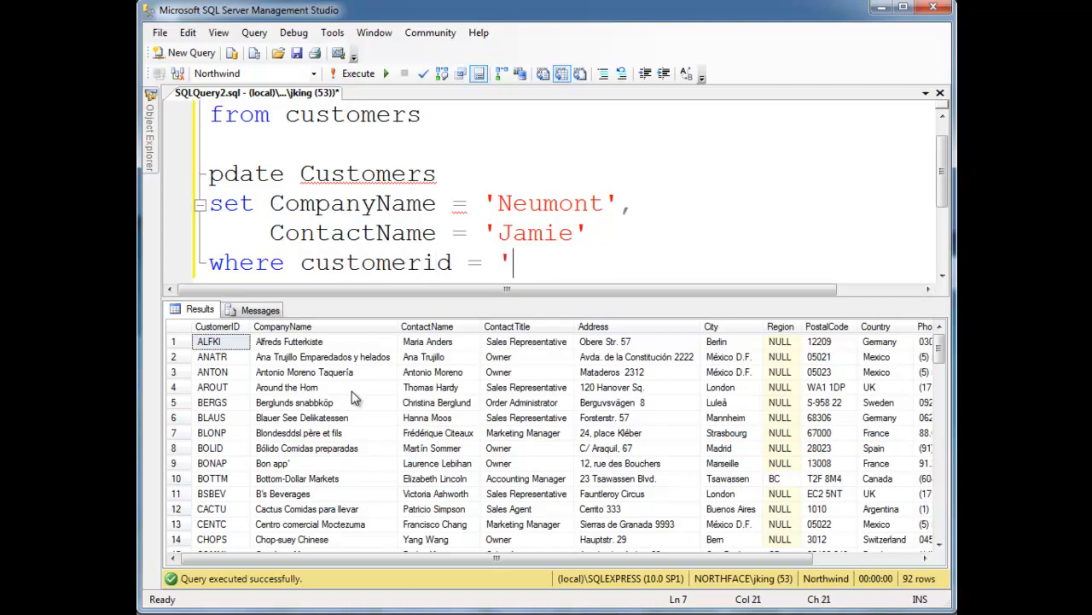
text(blaus)
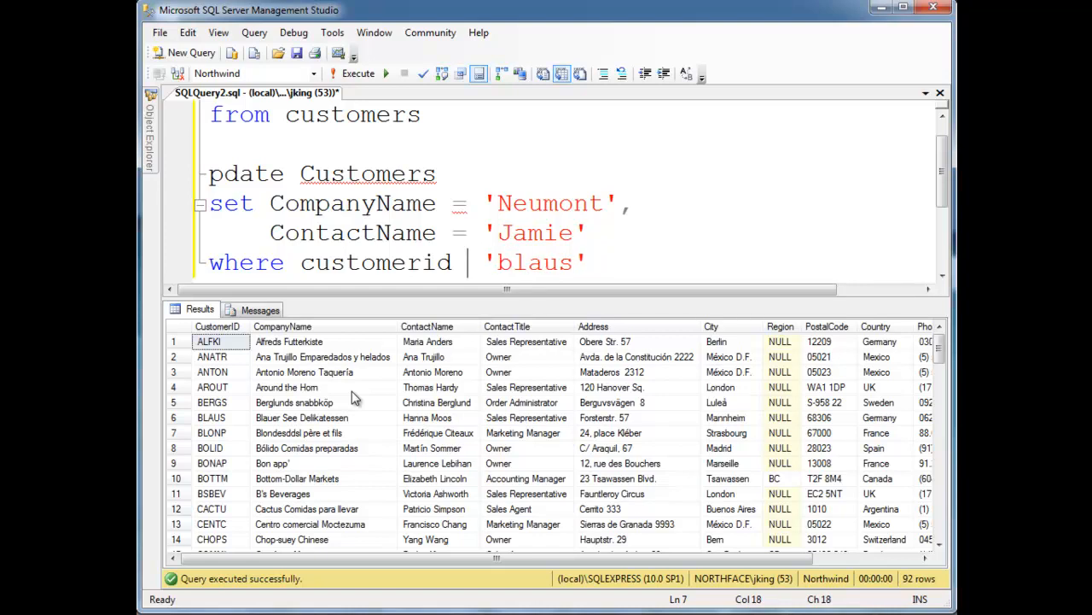
Return to the misspelled update keyword to correct it
double_click(246, 262)
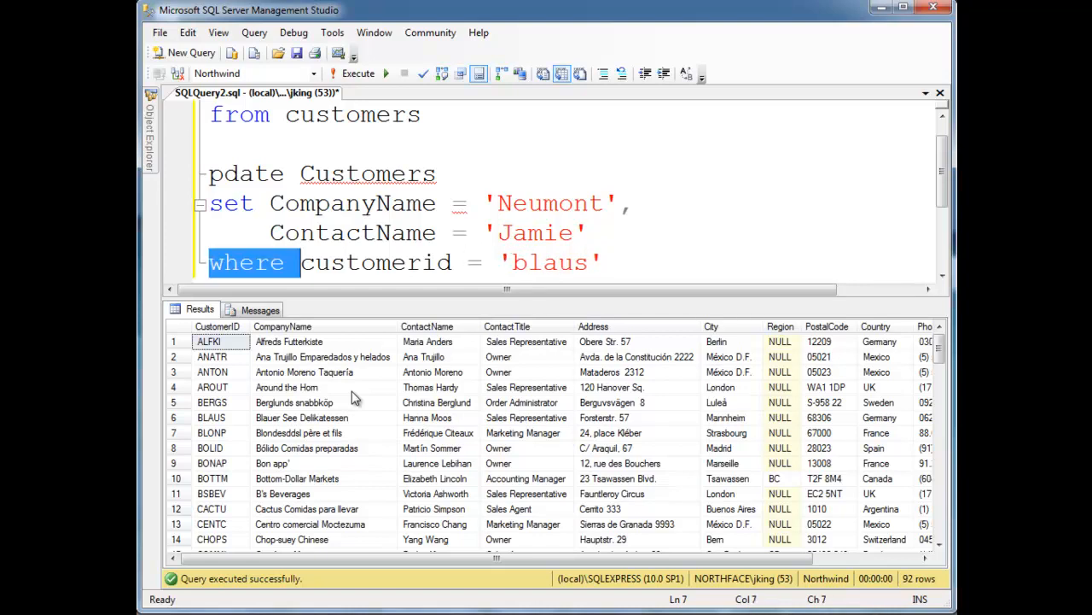
click(437, 174)
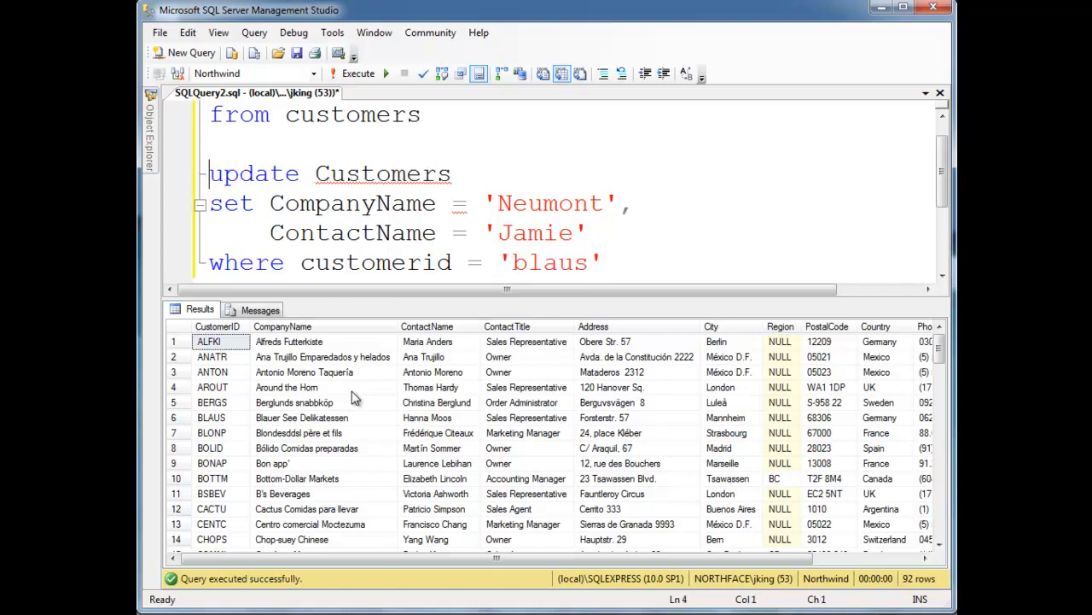
Select the whole UPDATE statement and execute it, affecting one row
drag(210, 174, 600, 263)
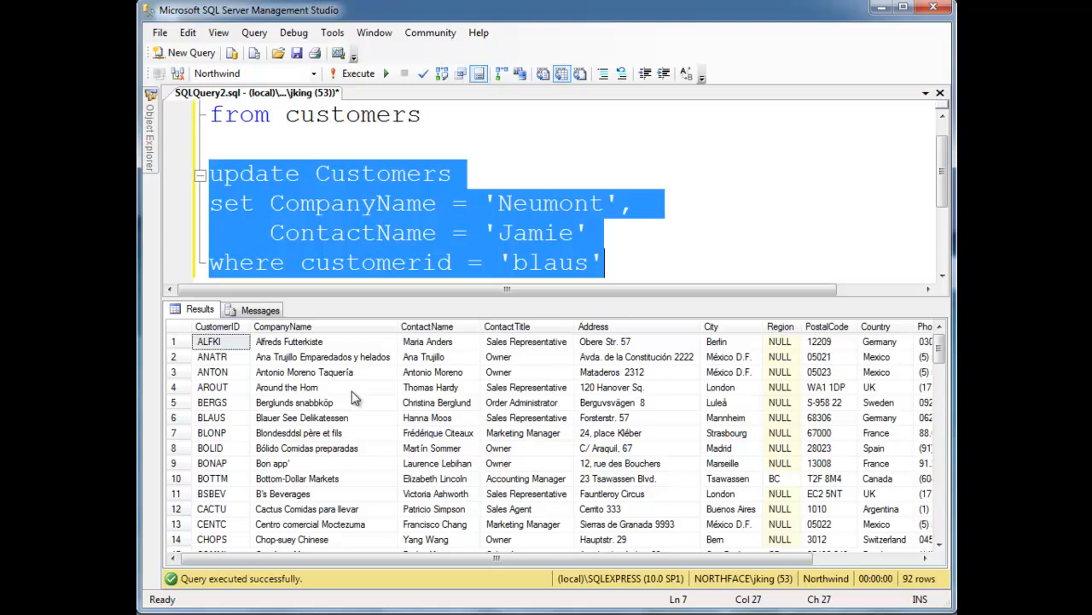
mouse_move(283, 427)
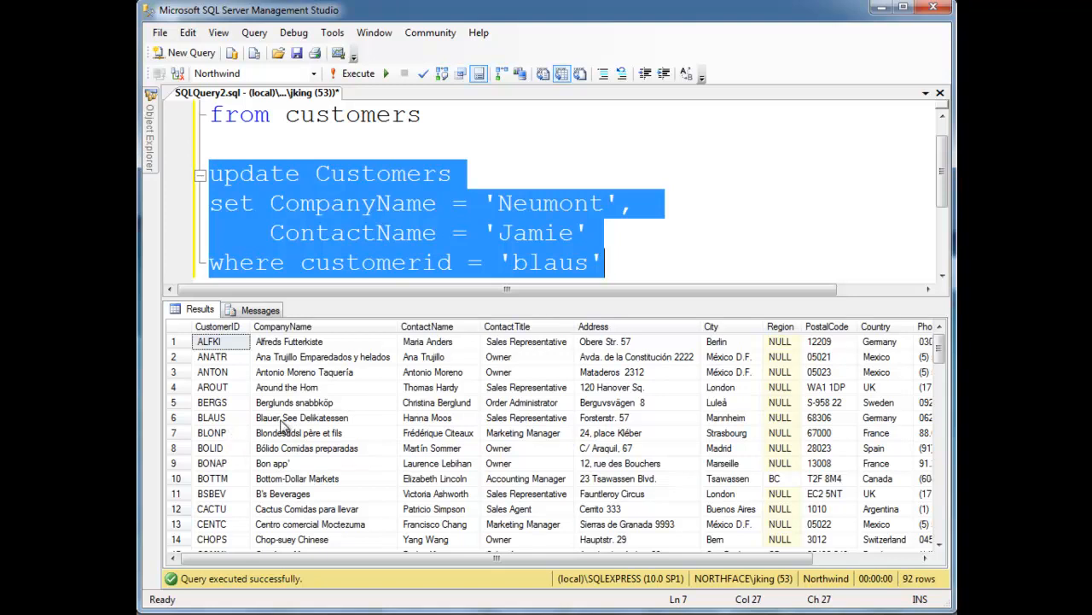
mouse_move(382, 433)
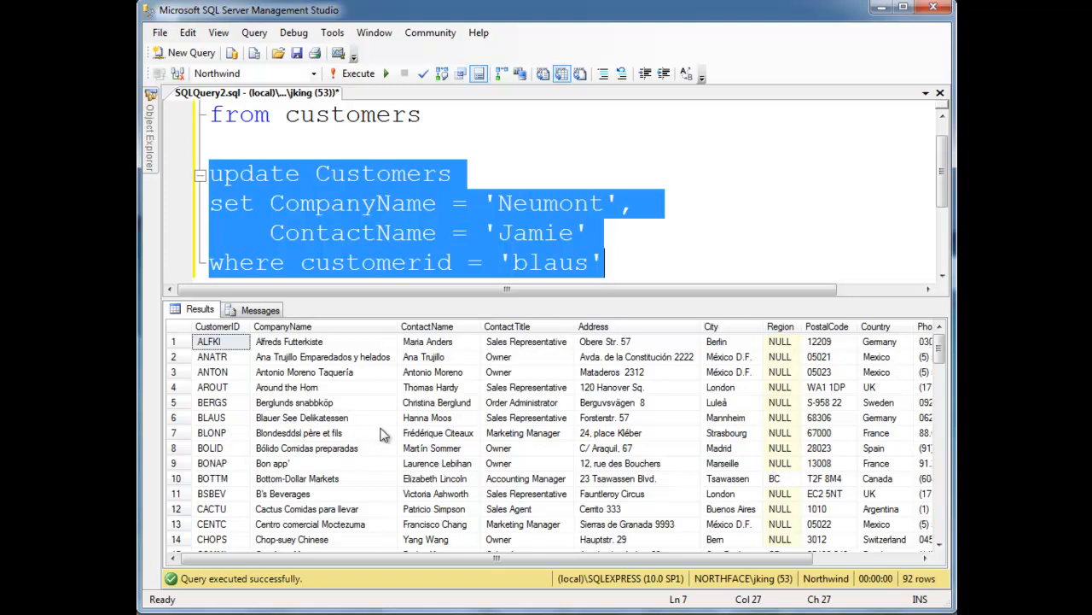
mouse_move(442, 431)
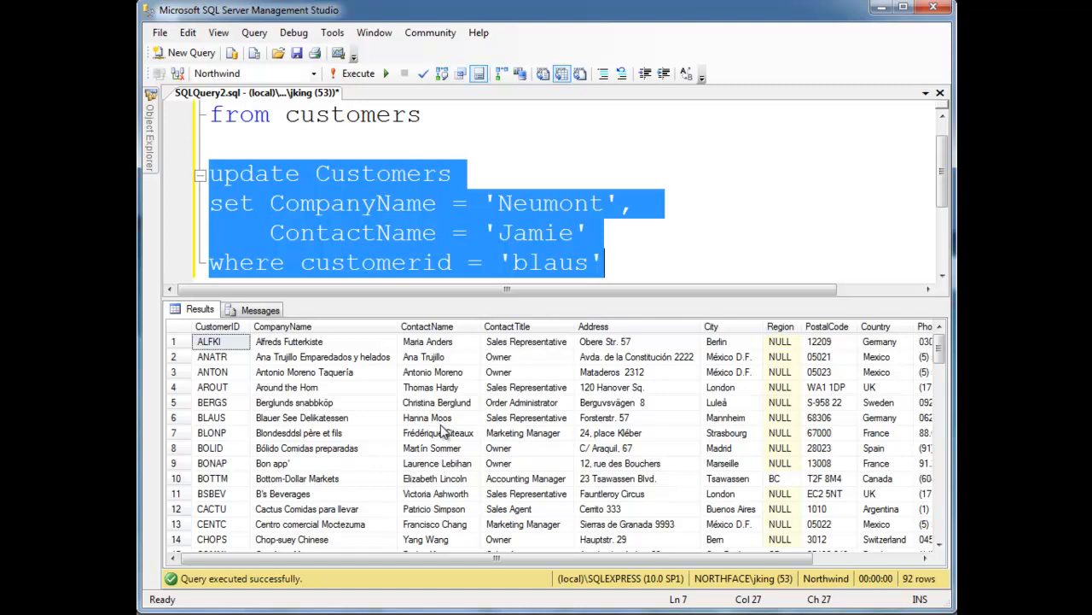
click(358, 72)
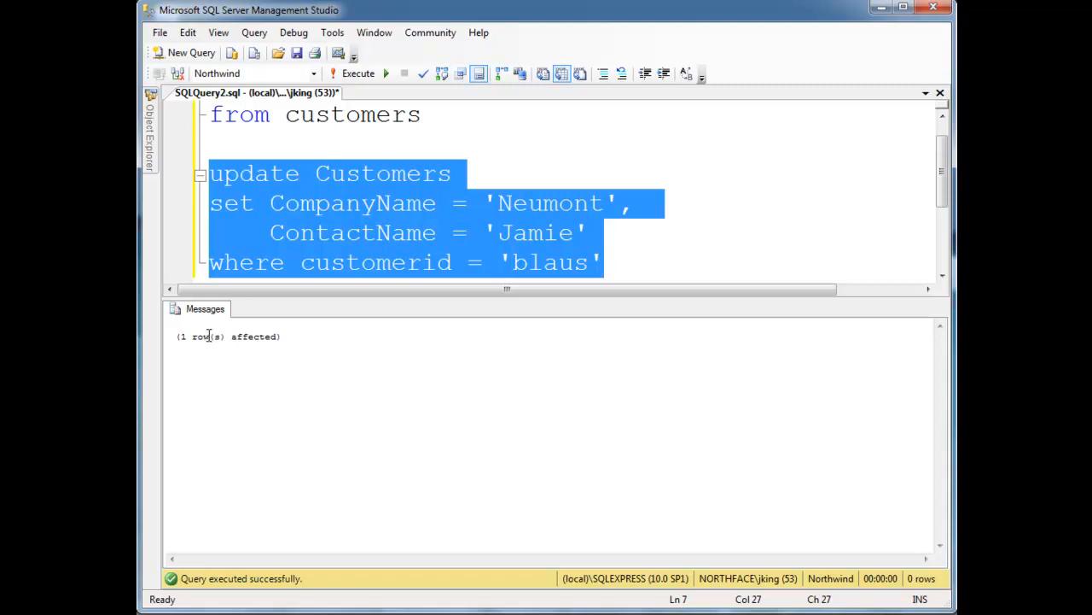
Rerun the customers select filtered to customerid = 'blaus' to view the updated row
click(406, 116)
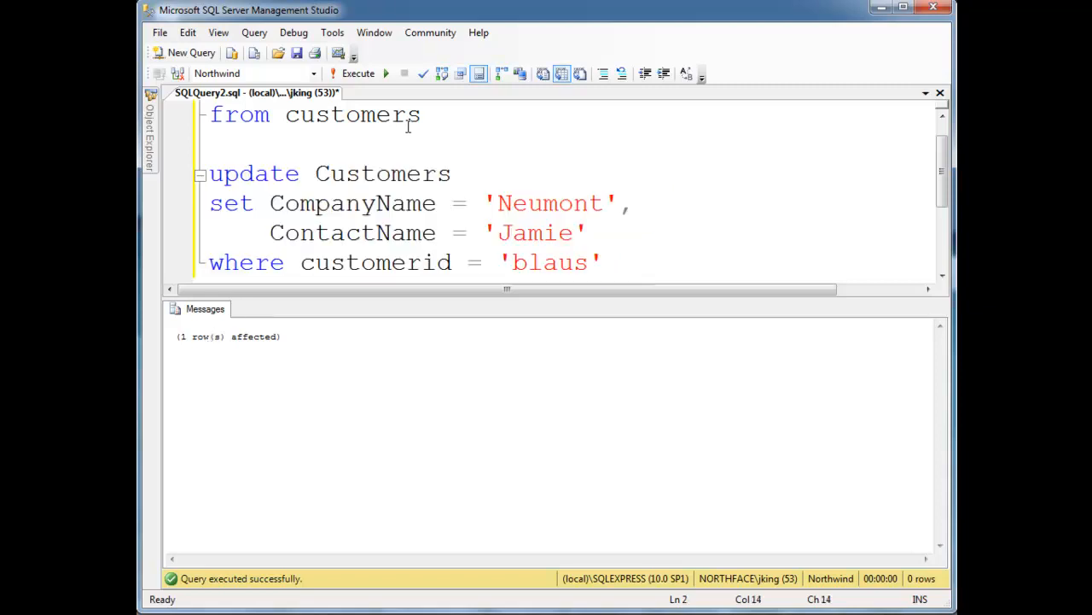
click(358, 72)
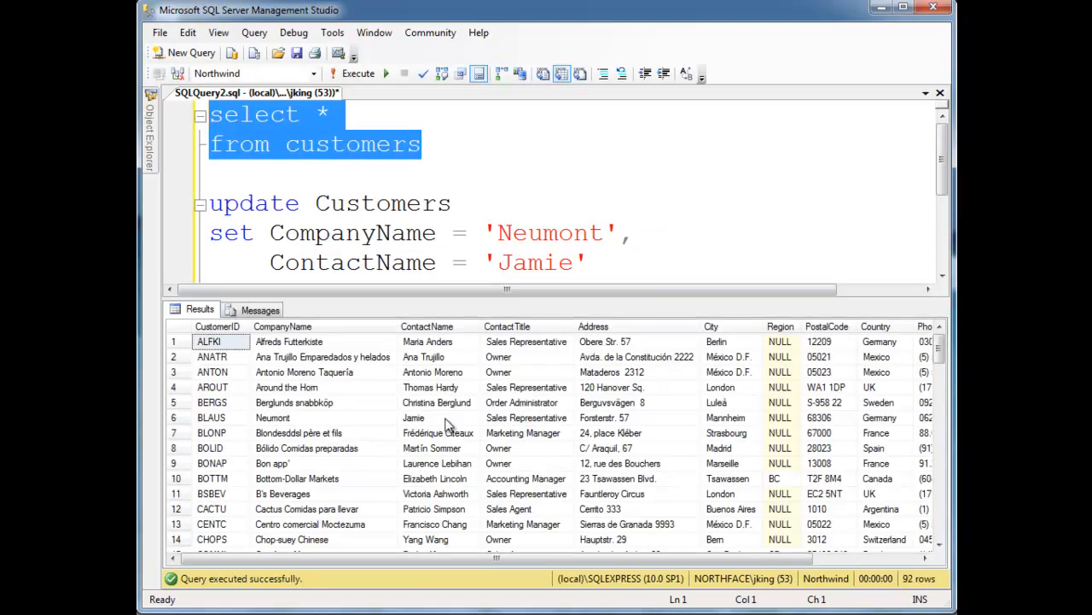
click(454, 203)
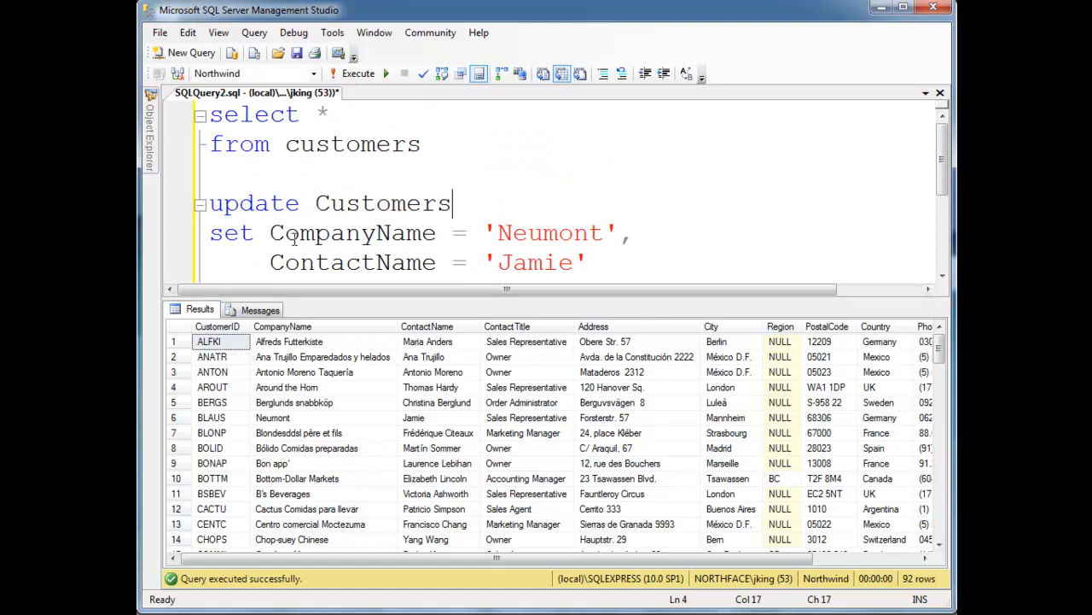
text(where customerid = 'blaus')
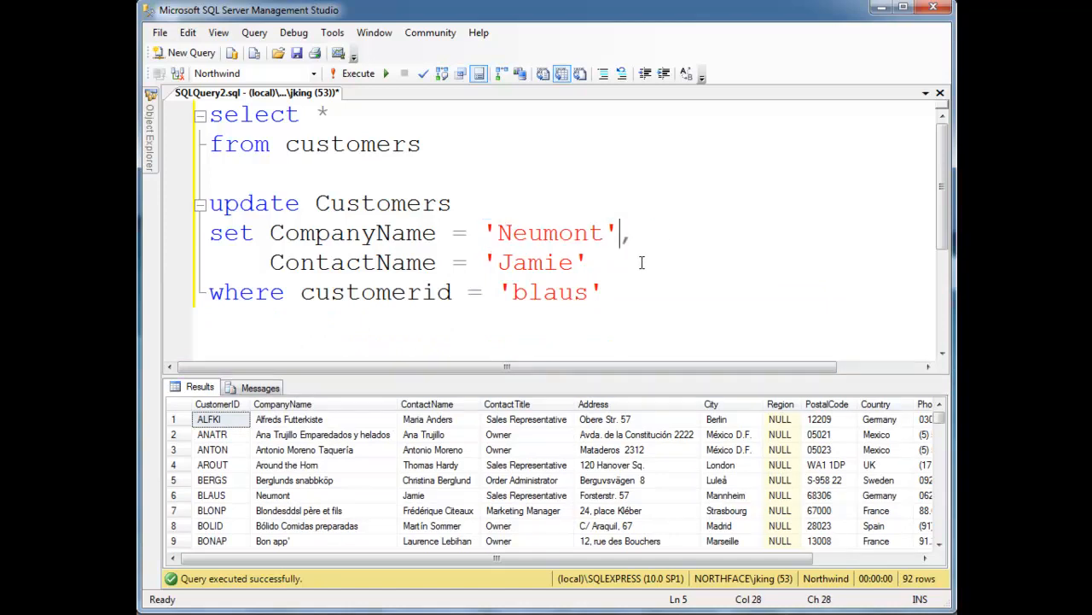
Replace 'Neumont' with ContactTitle + ' ' + ContactName and re-execute to show 'Sales Representative Jamie'
double_click(550, 232)
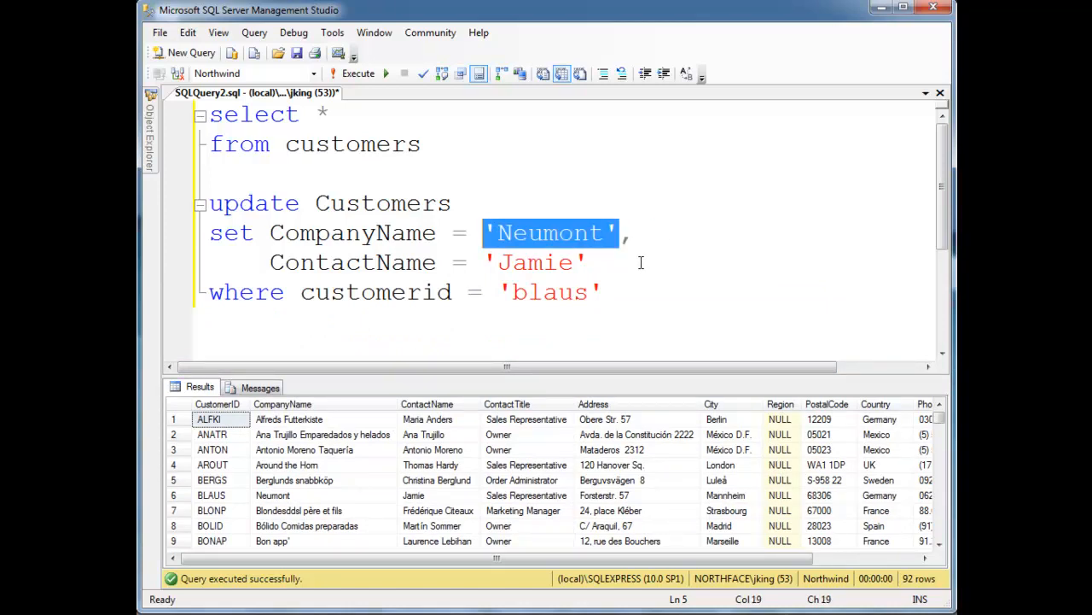
text(ContactTitle +)
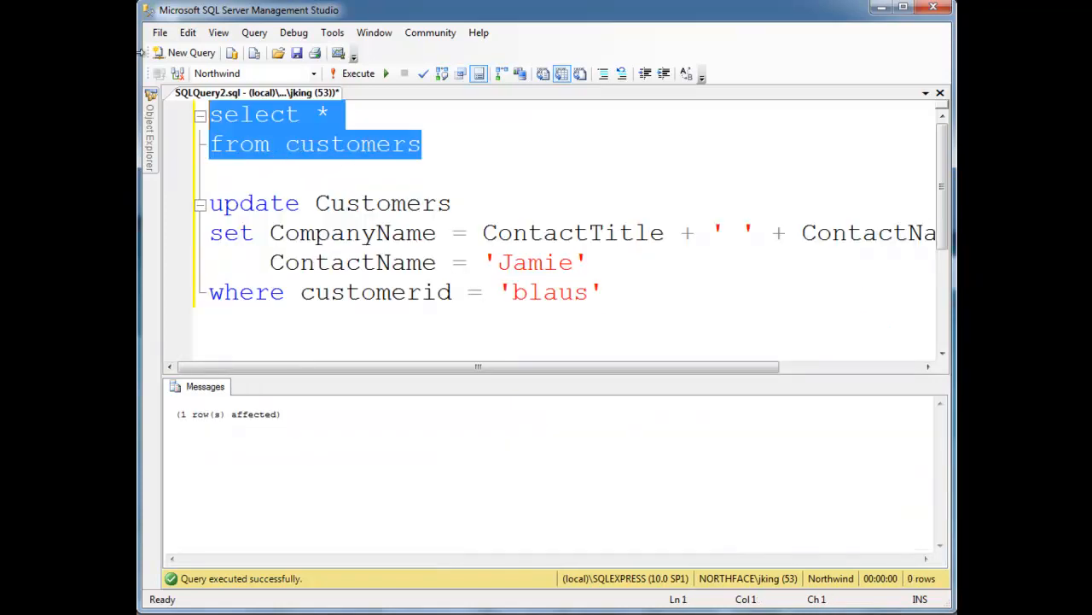
click(358, 72)
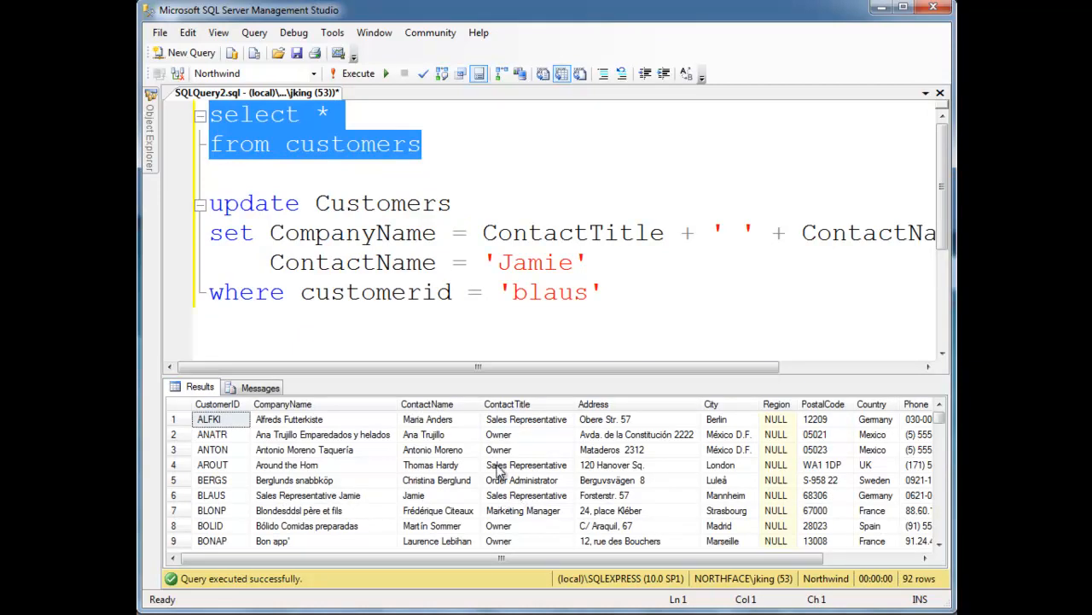
mouse_move(417, 501)
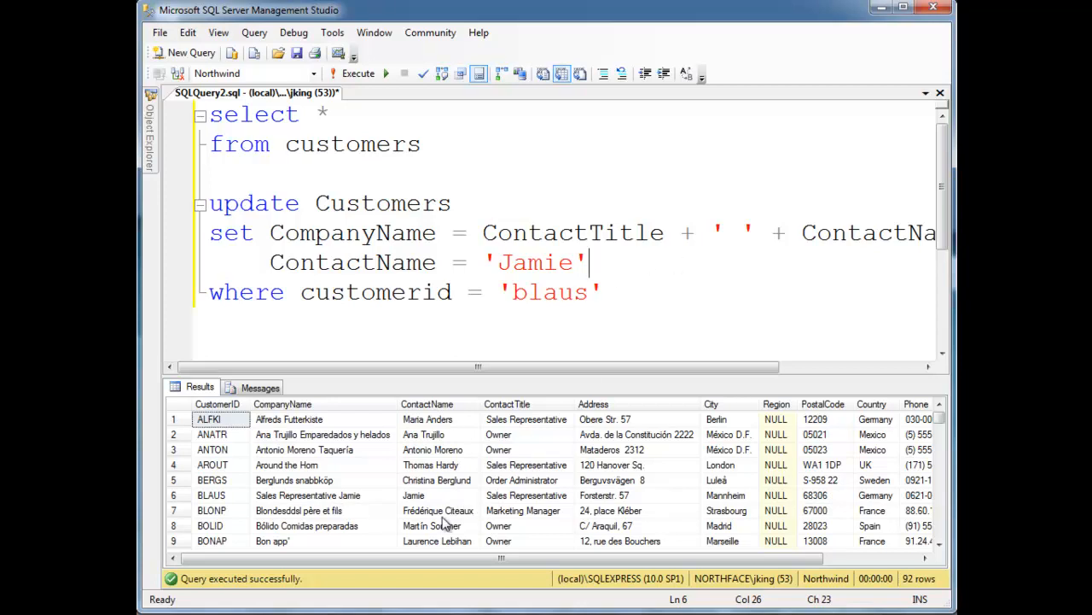
mouse_move(444, 523)
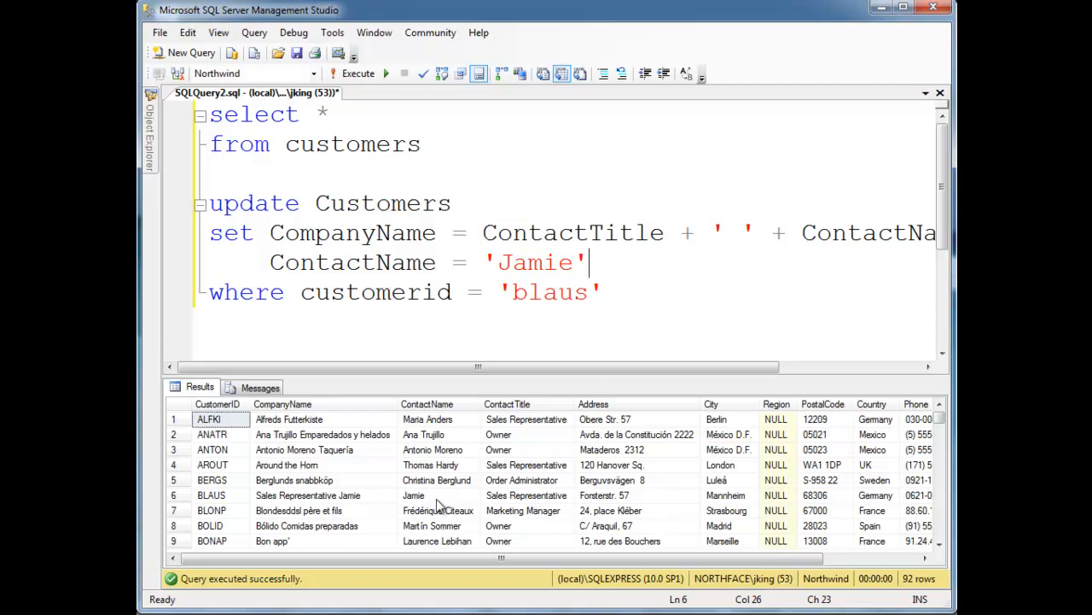
mouse_move(321, 505)
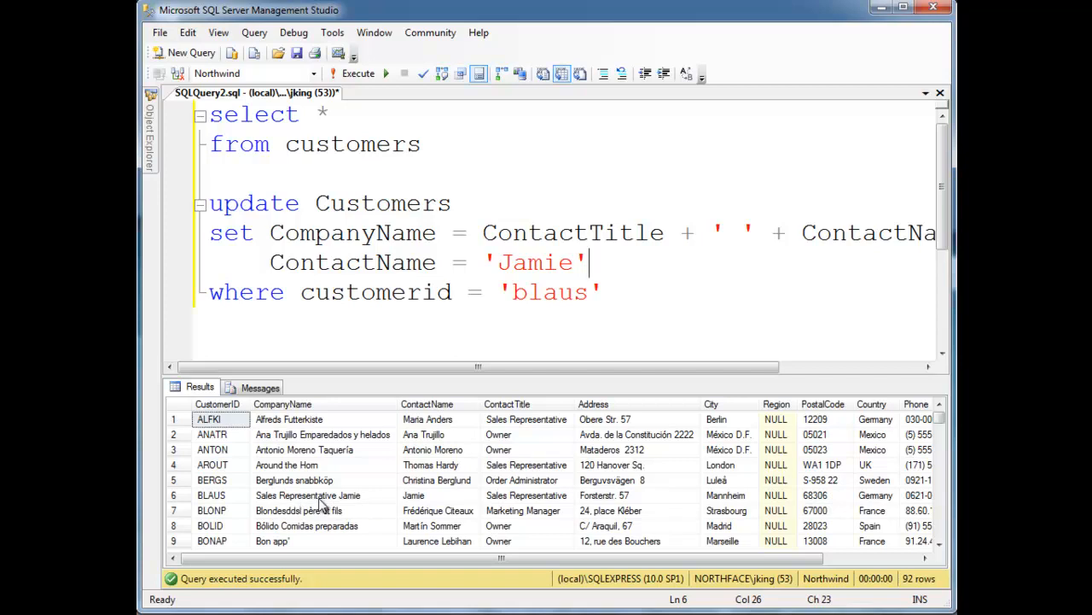